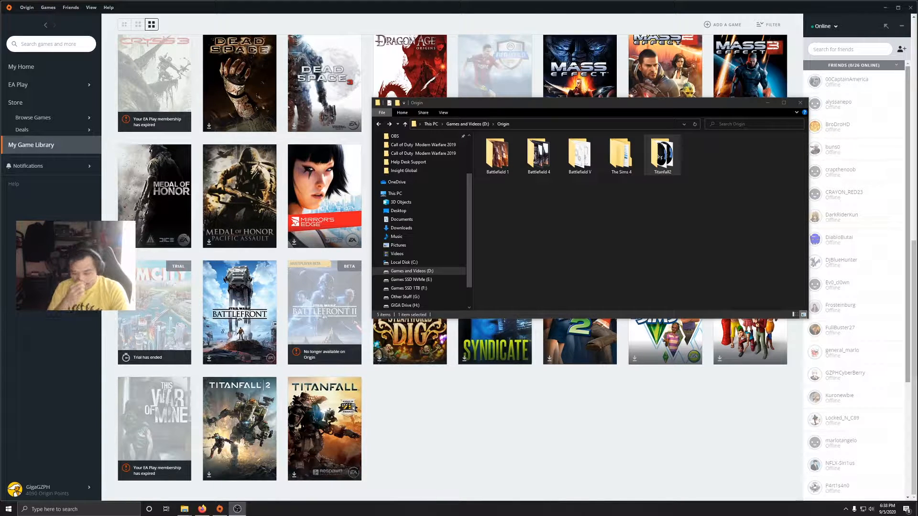
Step: Select the Titanfall2 folder inside the D:\Origin games folder in Explorer
left_click(638, 236)
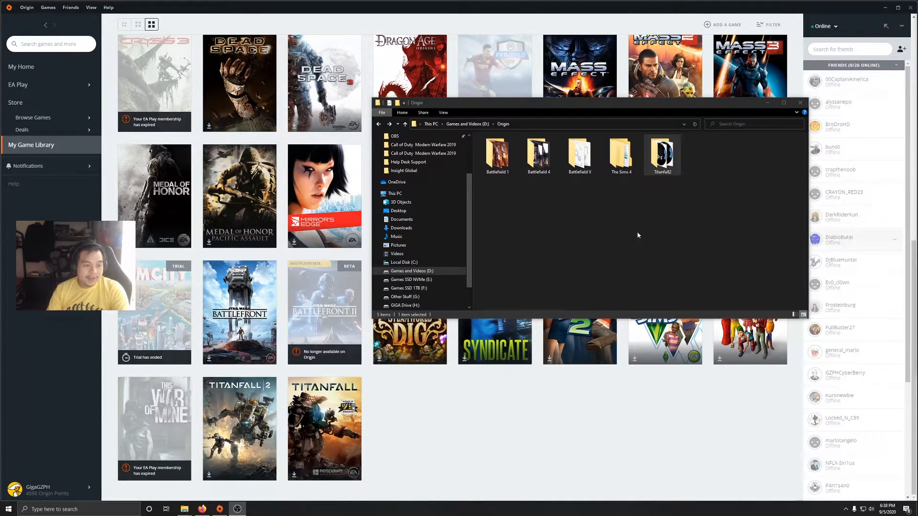
mouse_move(600, 245)
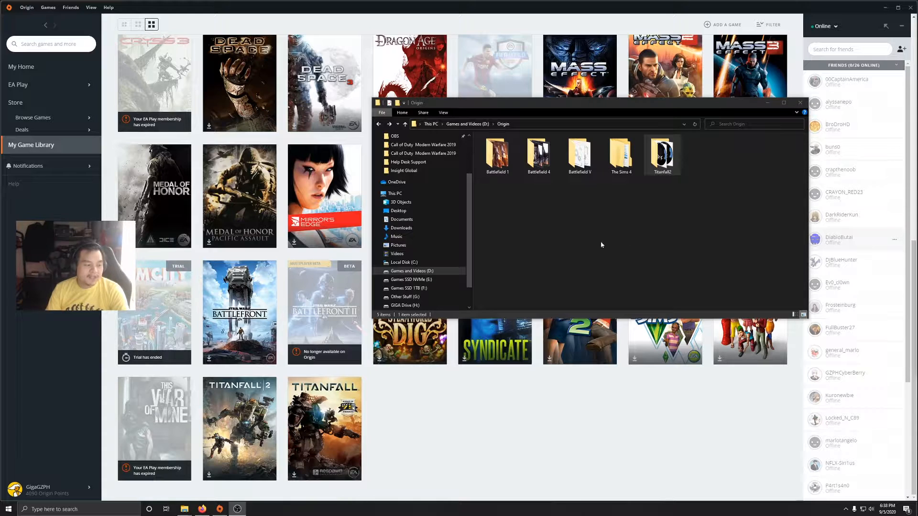
left_click(662, 155)
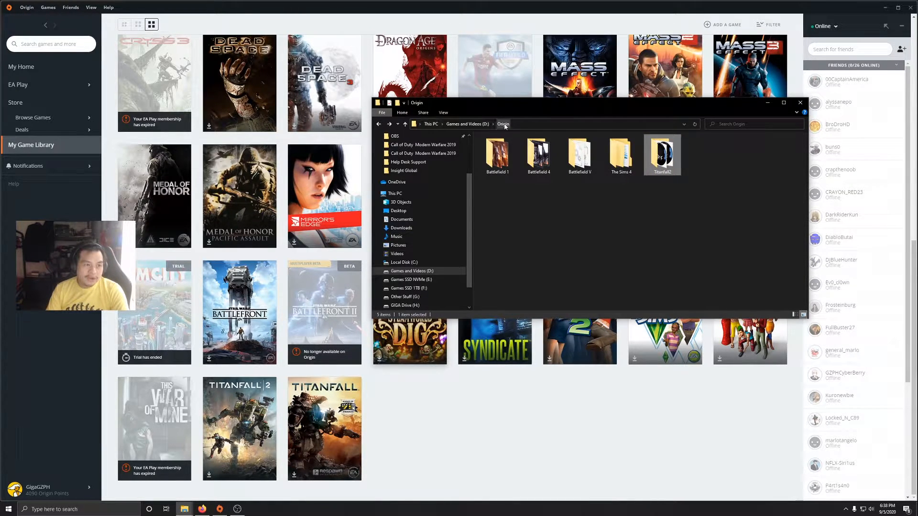
left_click(662, 155)
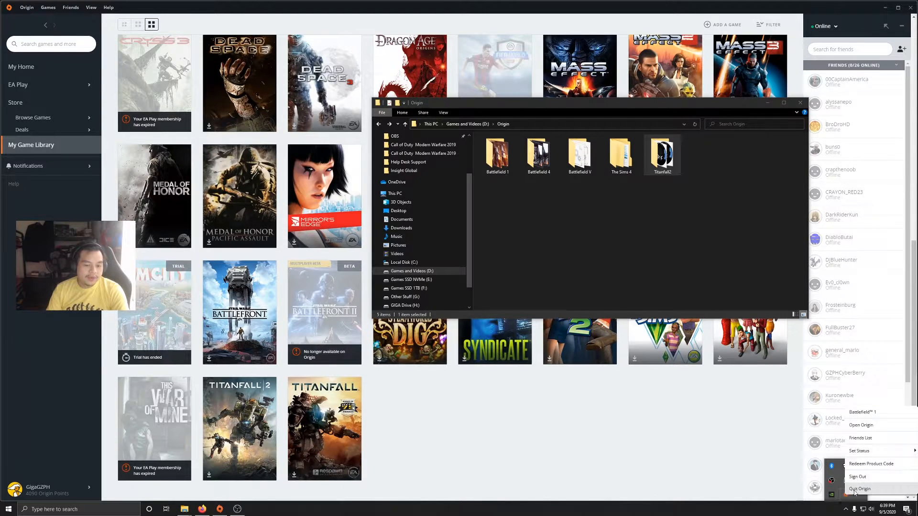
Step: Quit the Origin client and cut the Titanfall2 folder from D:\Origin
left_click(860, 489)
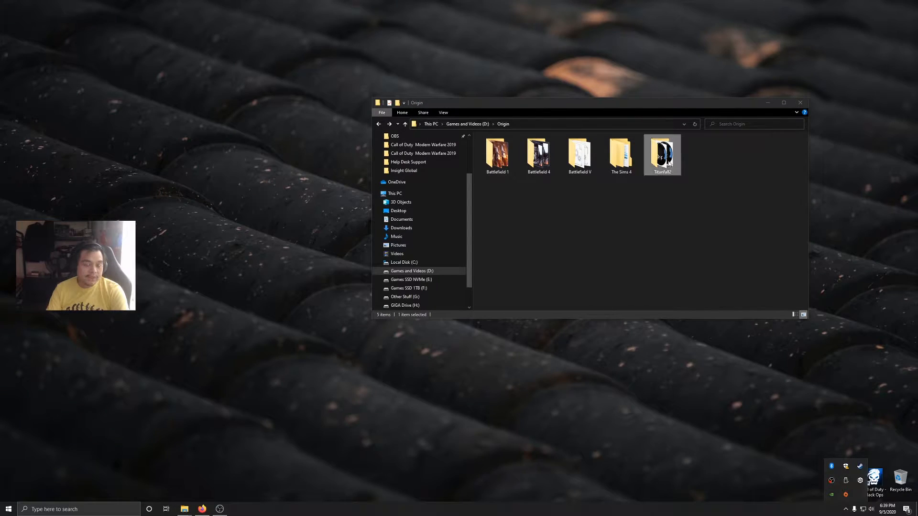
right_click(662, 155)
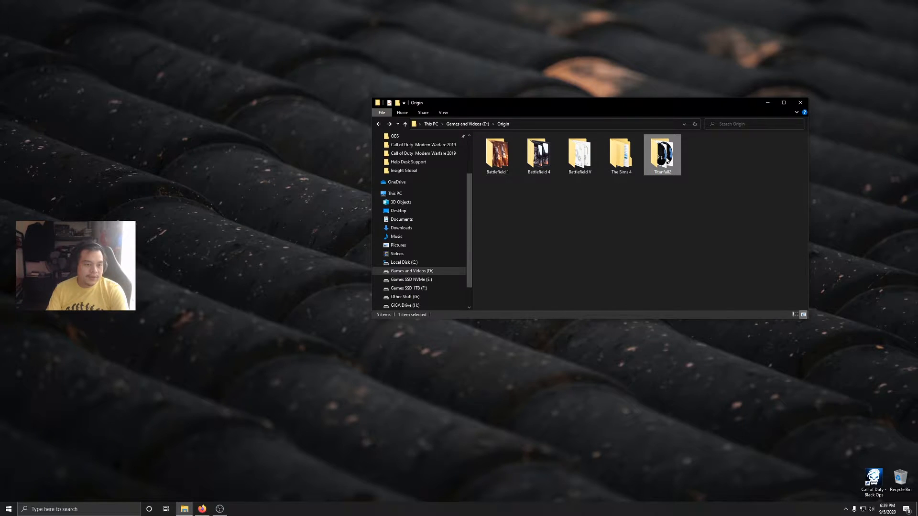
right_click(661, 155)
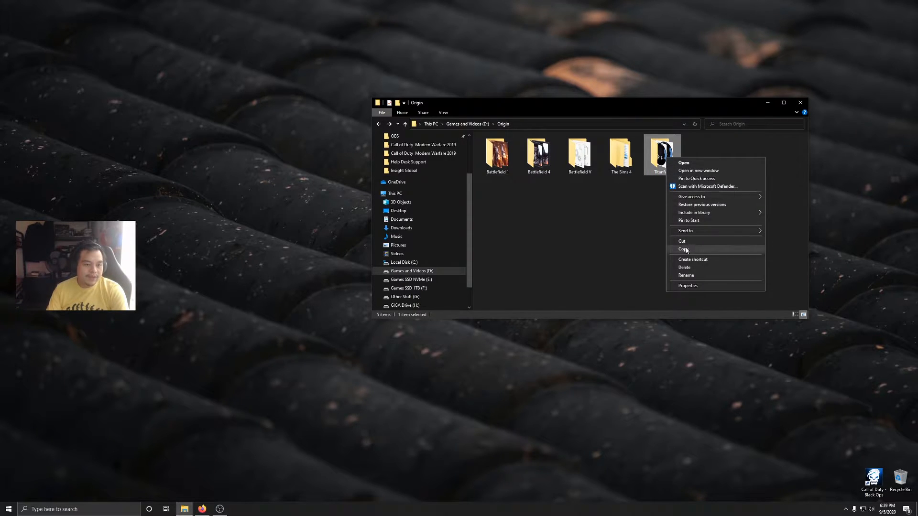
left_click(684, 248)
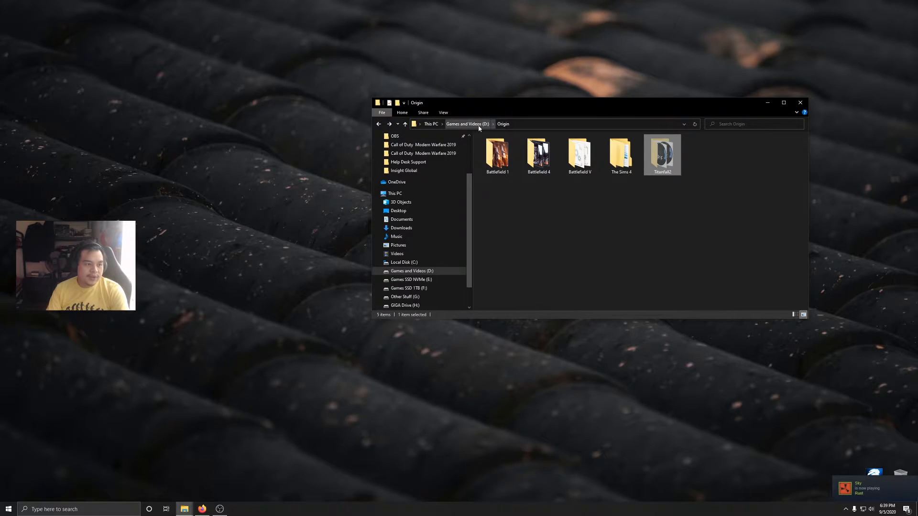
Step: Paste Titanfall2 at the root of Games and Videos (D:) and return to the Origin folder
right_click(527, 264)
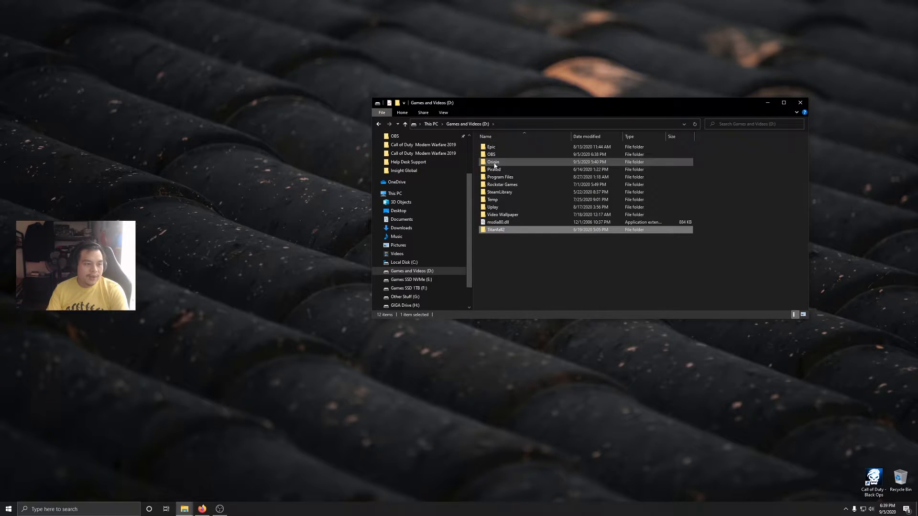
double_click(494, 163)
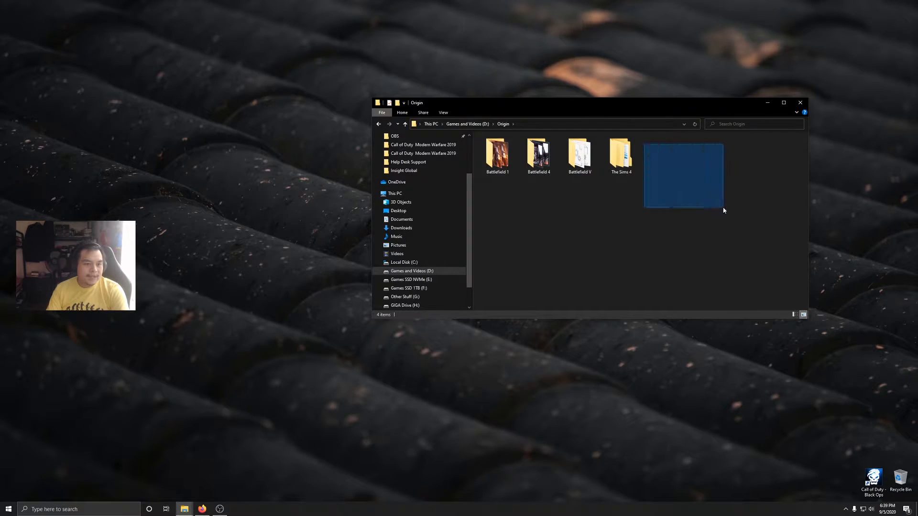
left_click(681, 184)
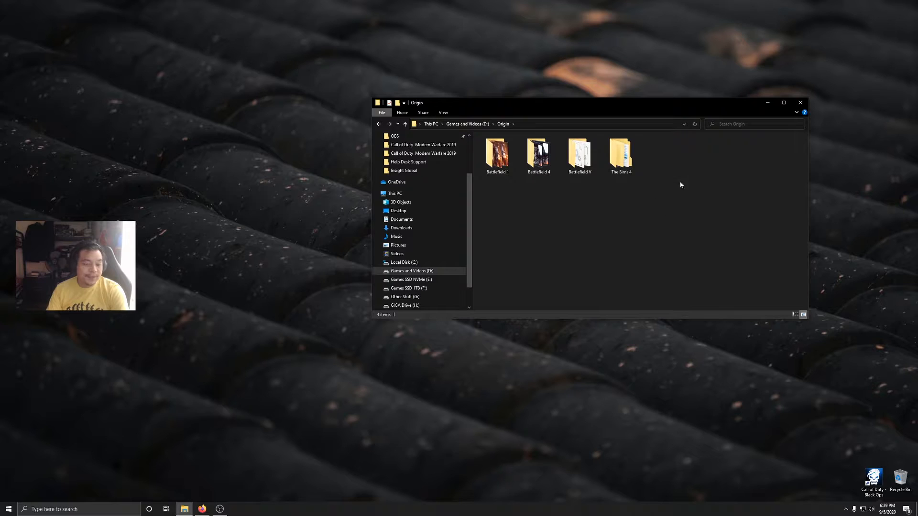
left_click(8, 509)
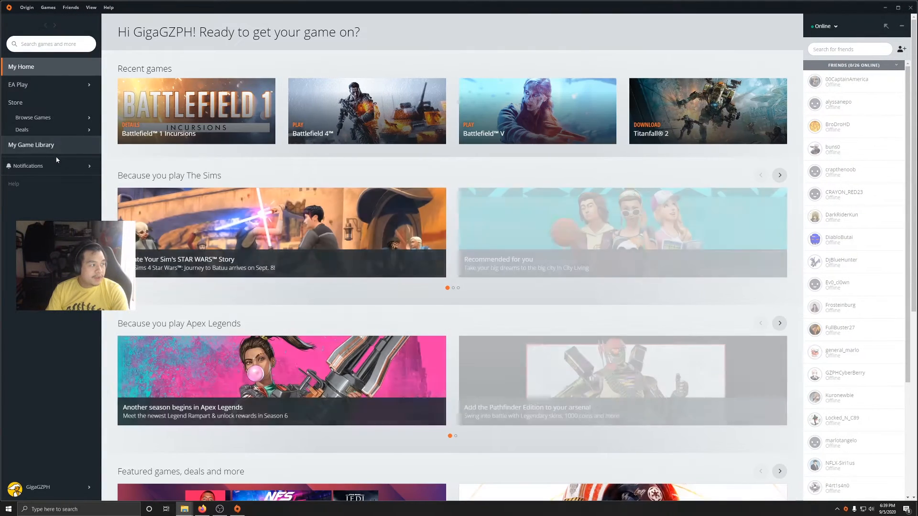
Step: Go to My Game Library and choose the Titanfall 2 tile to reach its game page
left_click(31, 144)
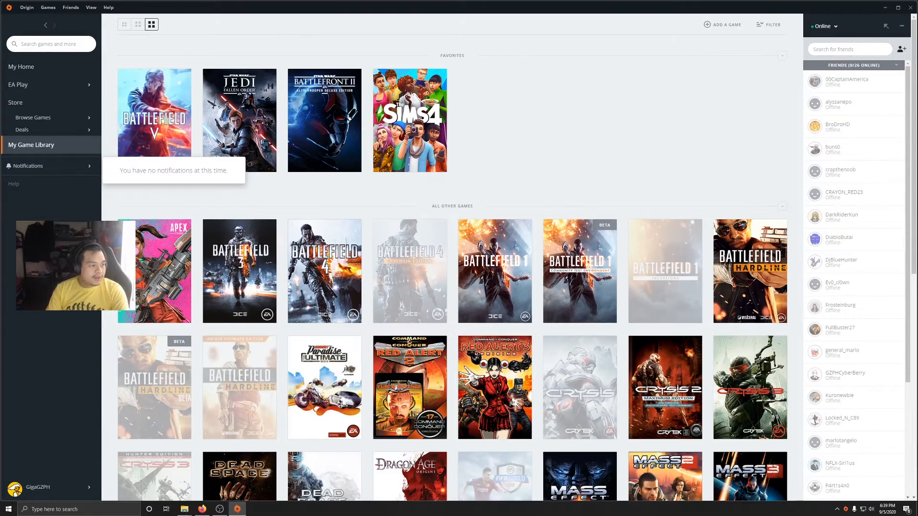
scroll("down", 3)
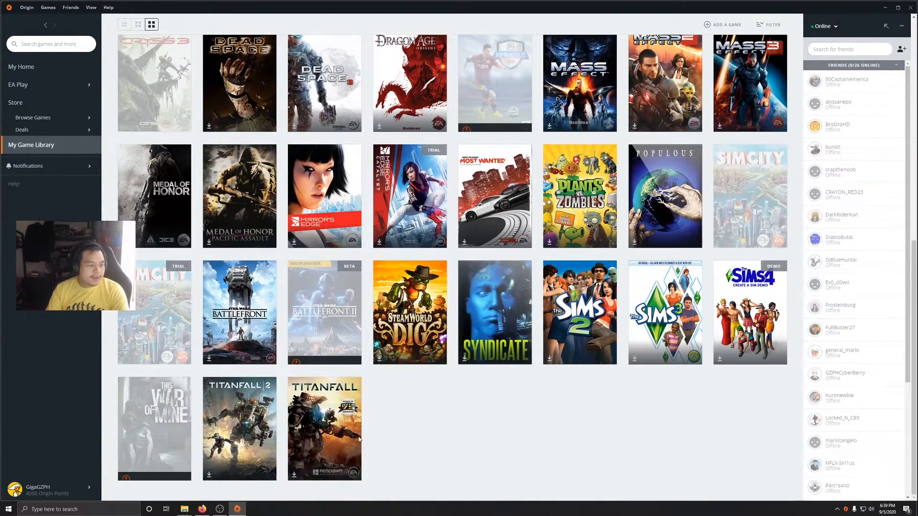
left_click(239, 428)
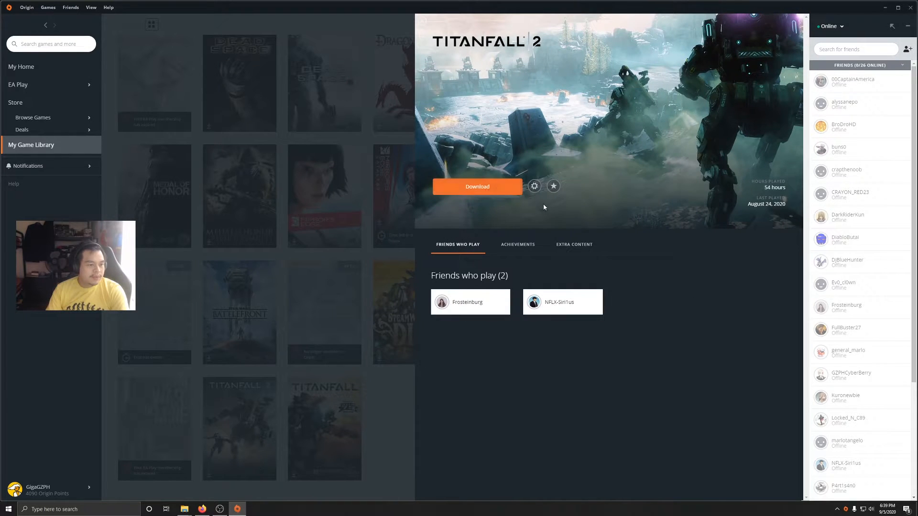
Step: Start the Titanfall 2 download and point its install location to D:\Origin\Titanfall2
left_click(477, 187)
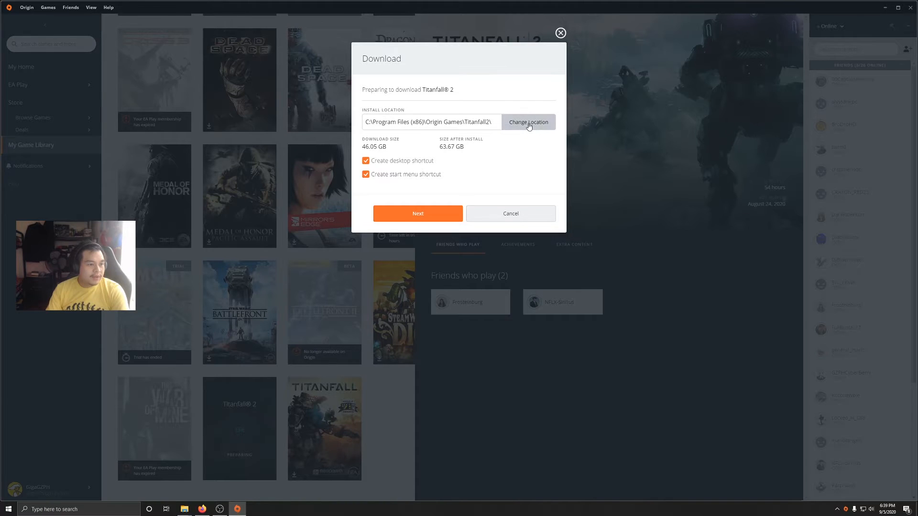
left_click(528, 121)
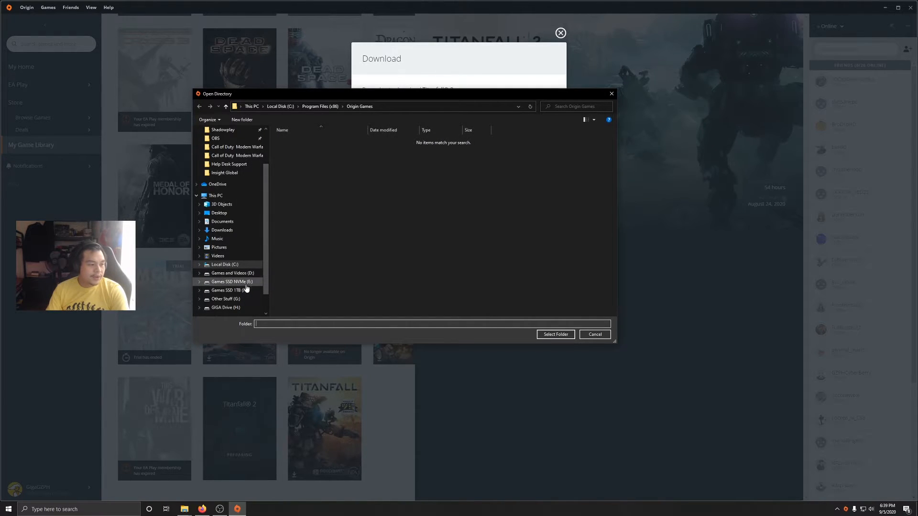
mouse_move(233, 272)
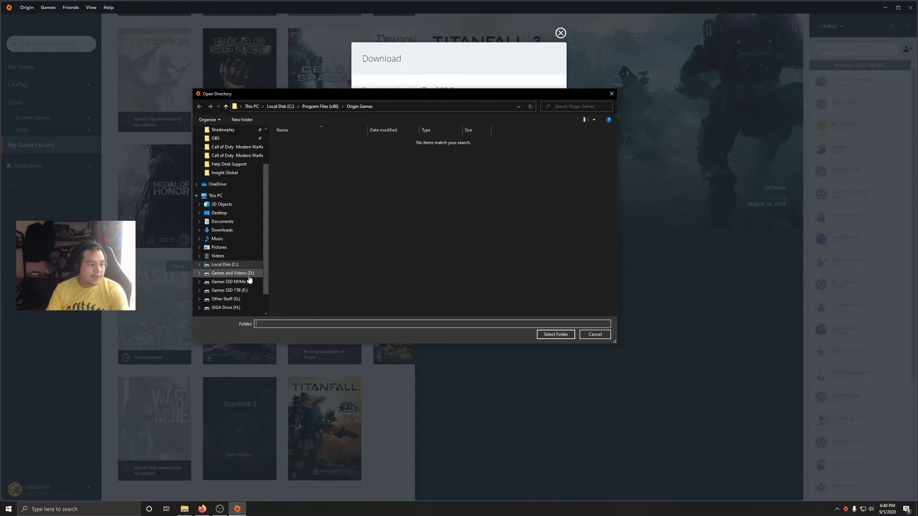
left_click(233, 274)
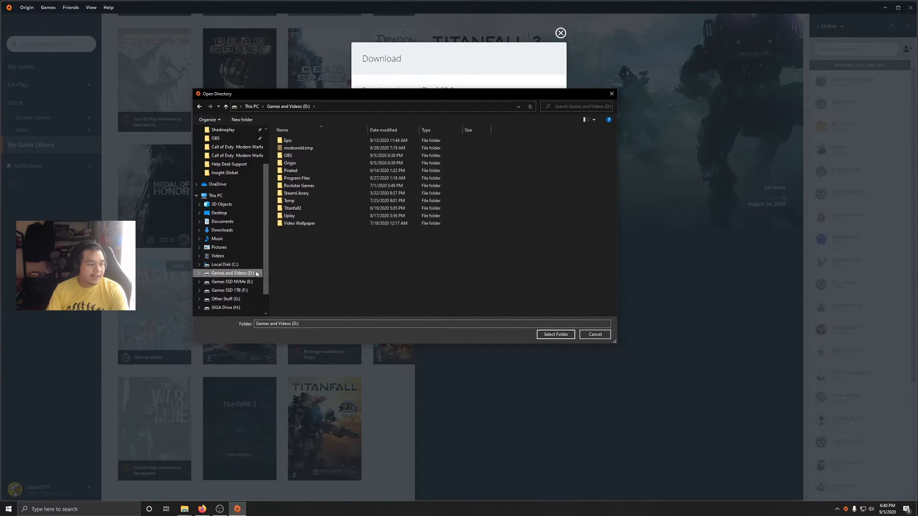
left_click(290, 163)
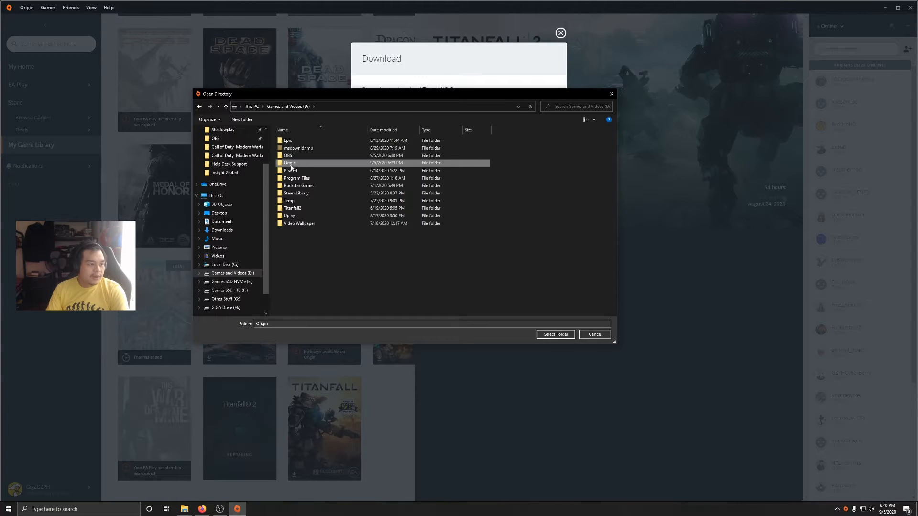
mouse_move(555, 335)
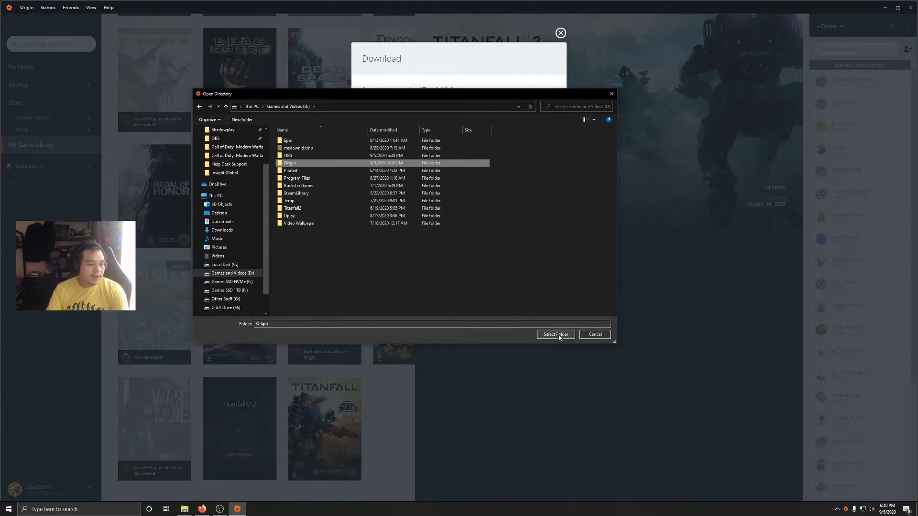
left_click(554, 335)
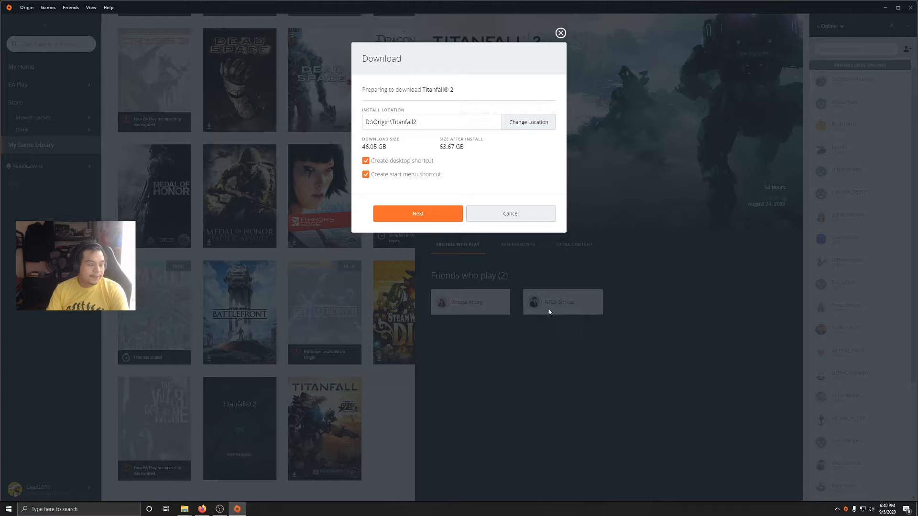
mouse_move(419, 227)
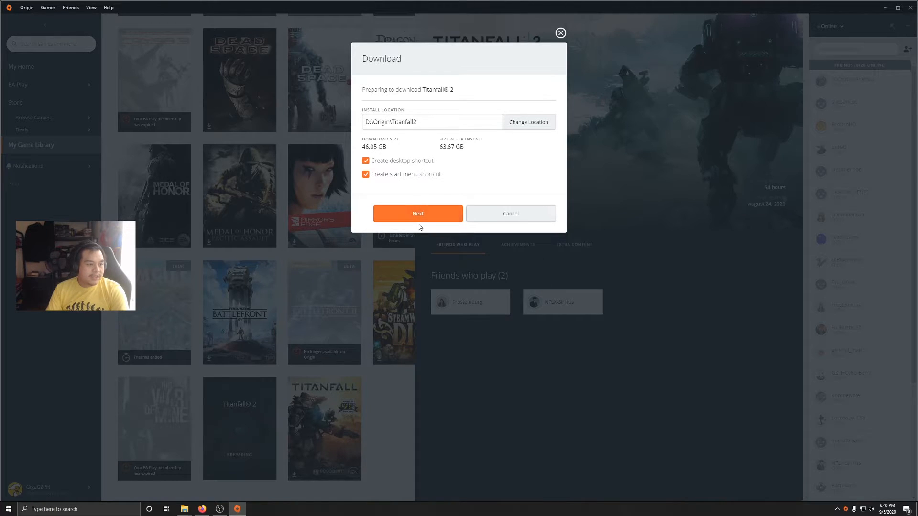
Step: Accept the license agreements, begin downloading, then pause from the download manager popup
left_click(418, 214)
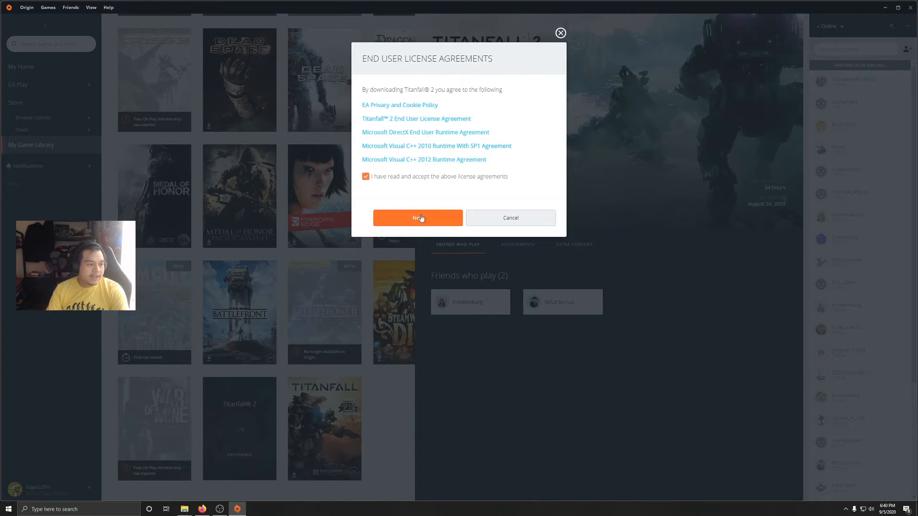
left_click(417, 218)
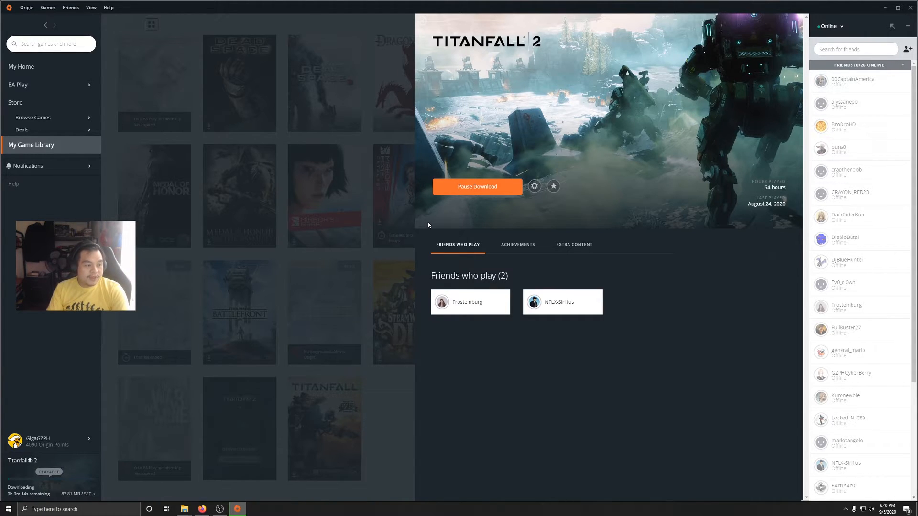
mouse_move(58, 491)
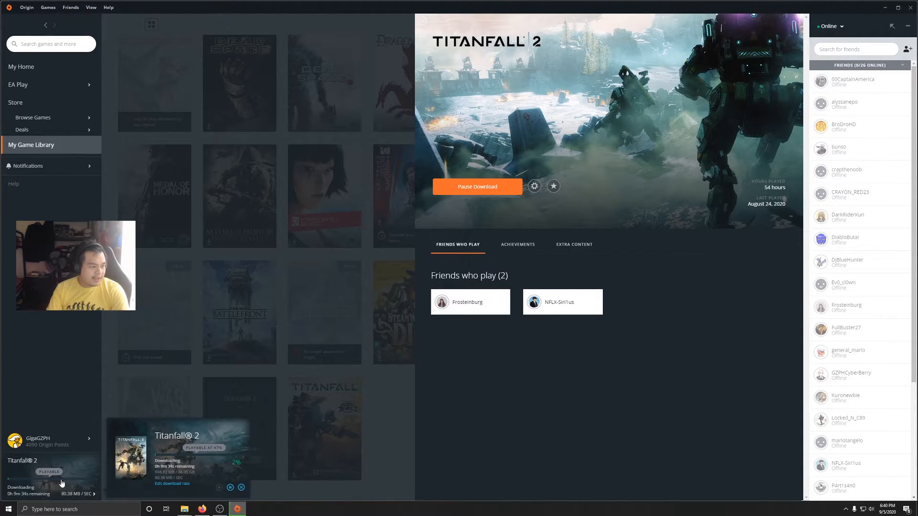
left_click(477, 187)
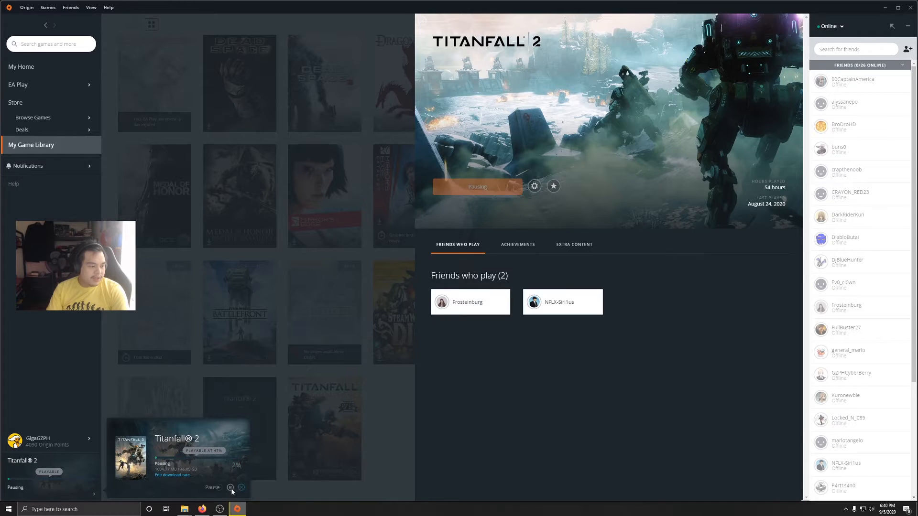
left_click(230, 488)
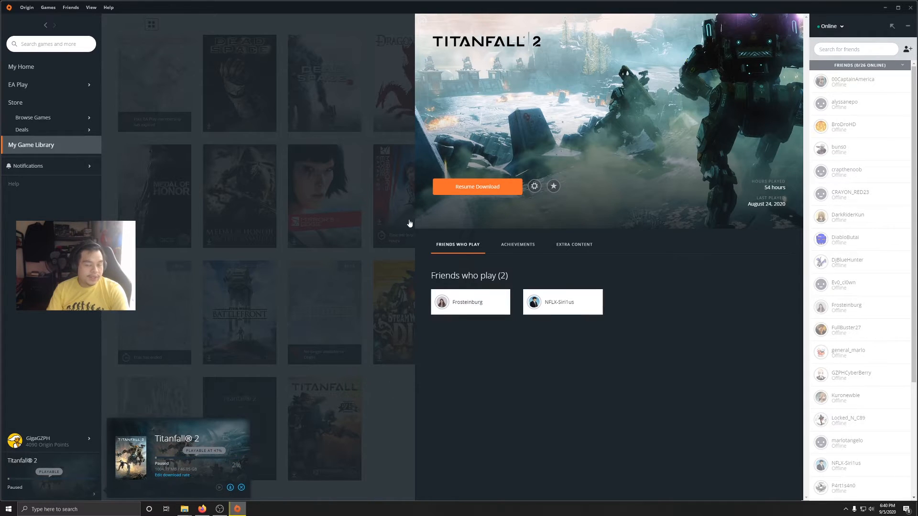
mouse_move(749, 413)
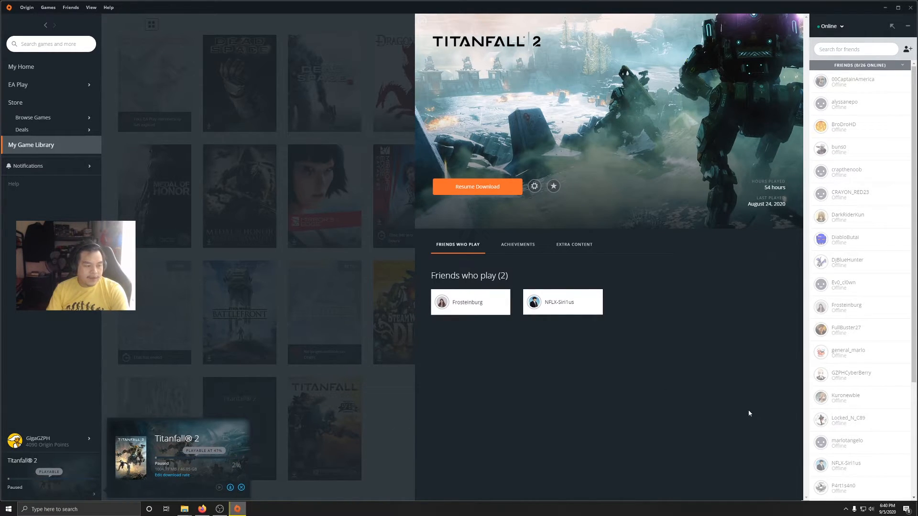
left_click(836, 509)
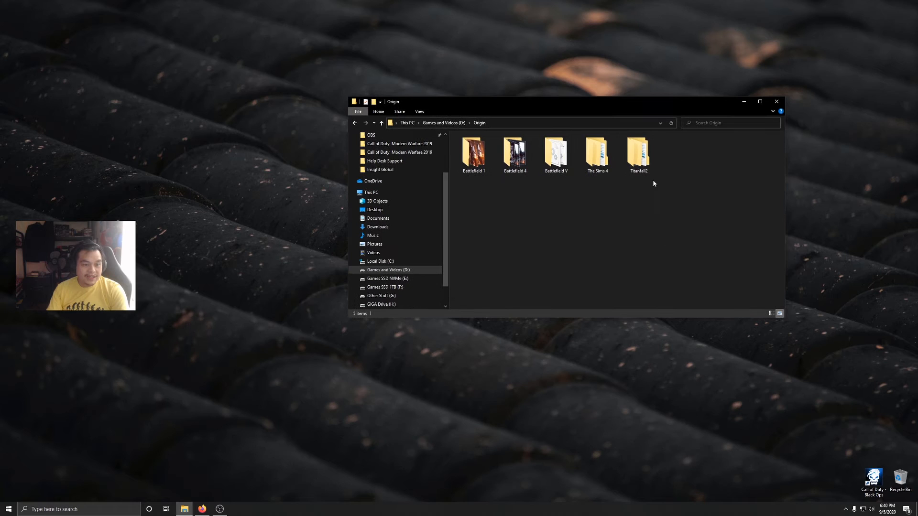
Step: Go back up to D: and bring up the context menu of the existing 63.6 GB Titanfall2 folder
left_click(638, 153)
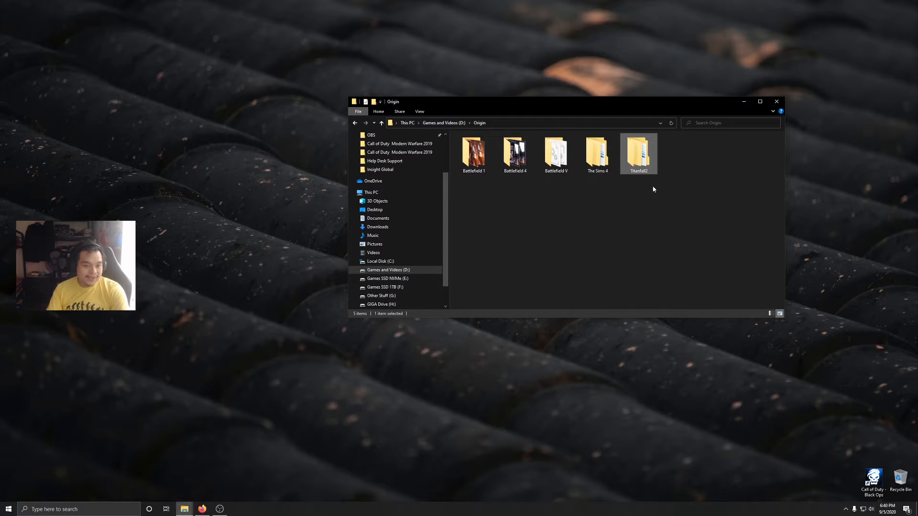
mouse_move(354, 123)
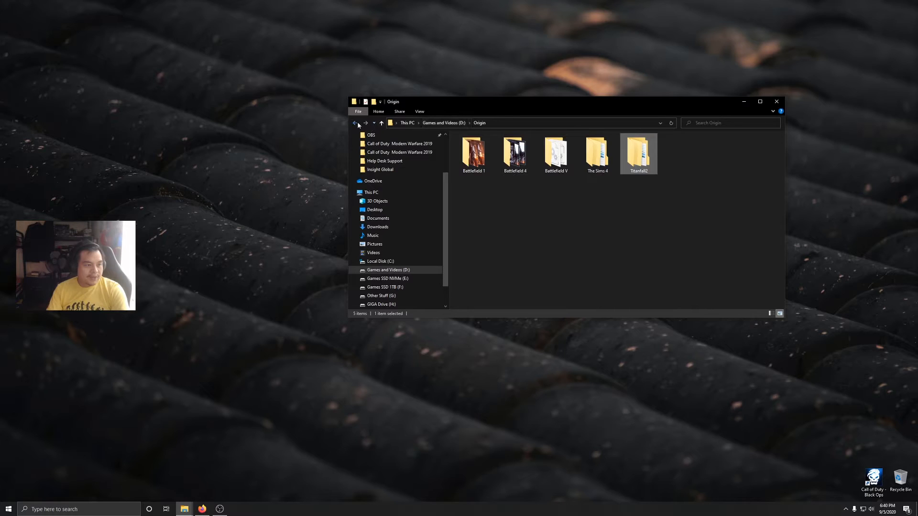
left_click(355, 123)
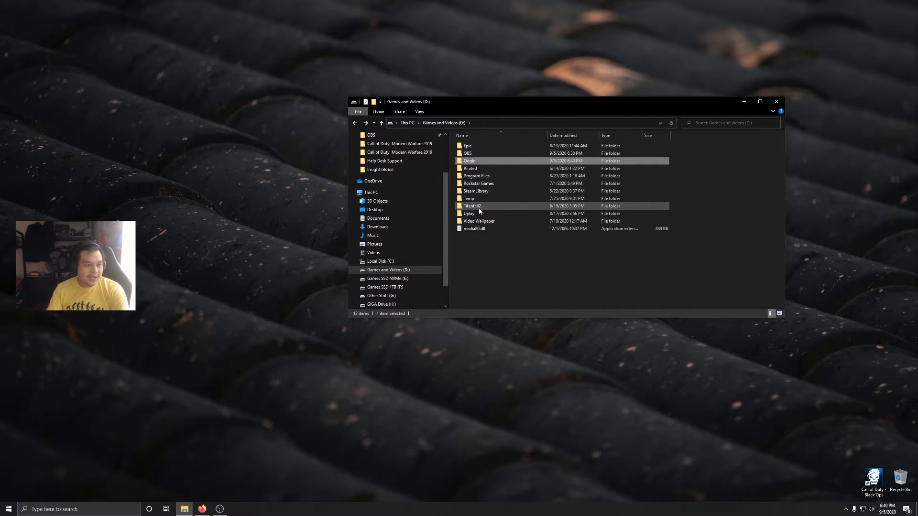
mouse_move(472, 207)
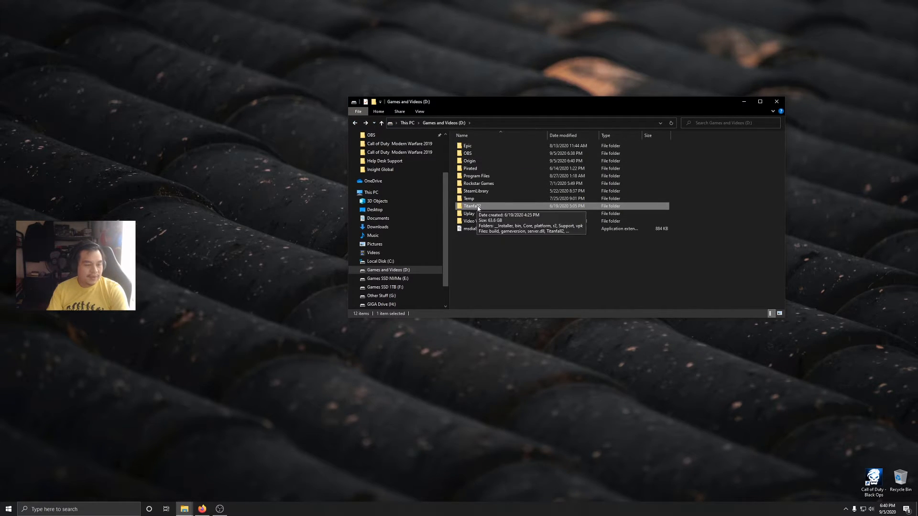
right_click(472, 206)
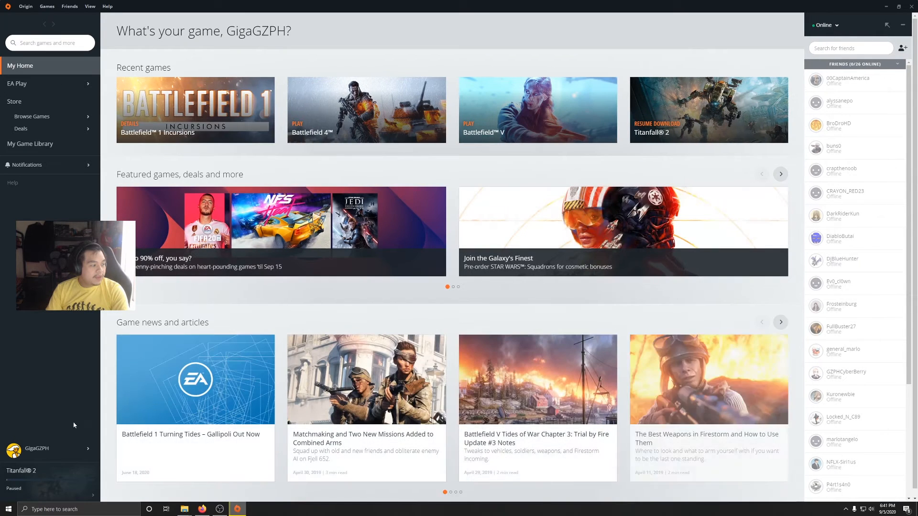
mouse_move(69, 484)
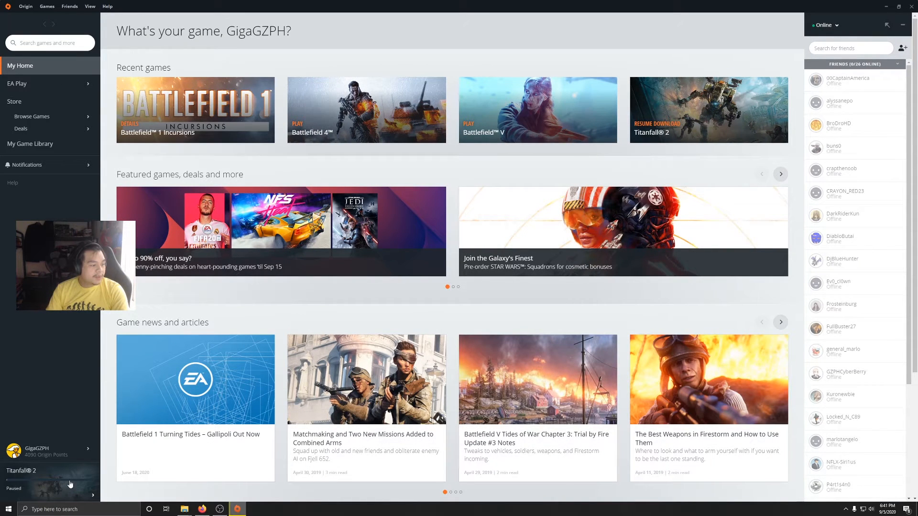
Step: Resume the paused Titanfall 2 download from the bottom-left download area
left_click(20, 475)
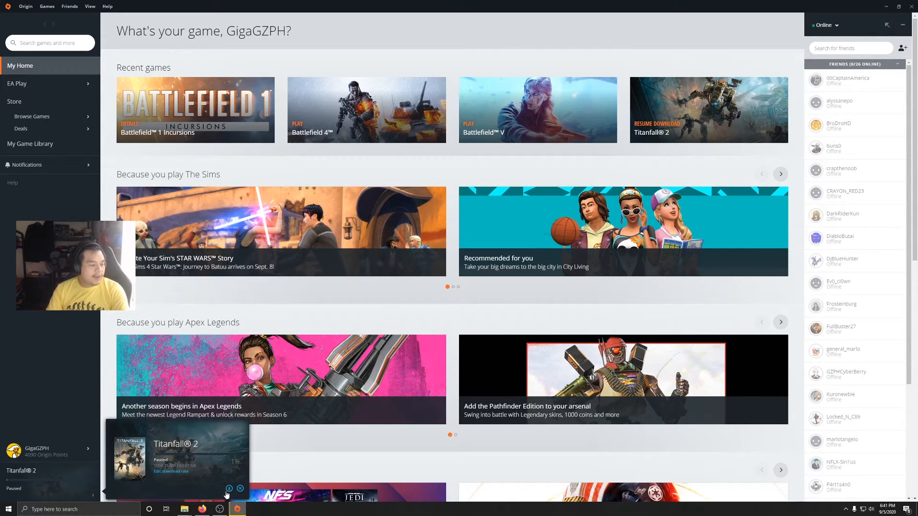
left_click(229, 488)
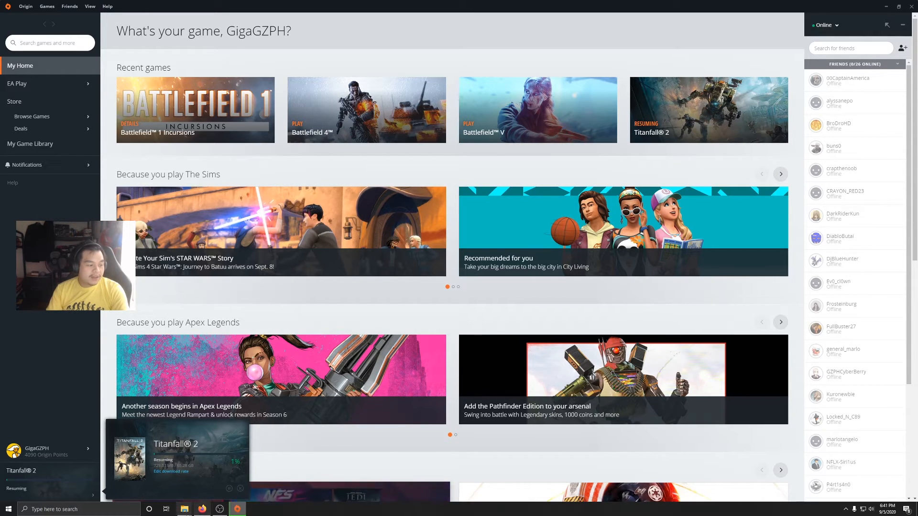
left_click(183, 509)
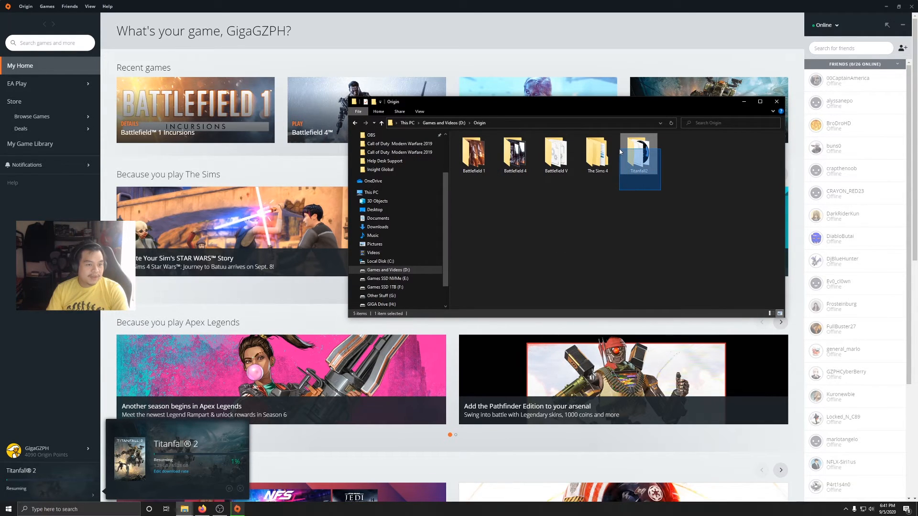
Step: Clear the folder selection in Explorer while the download climbs past 2%
left_click(603, 218)
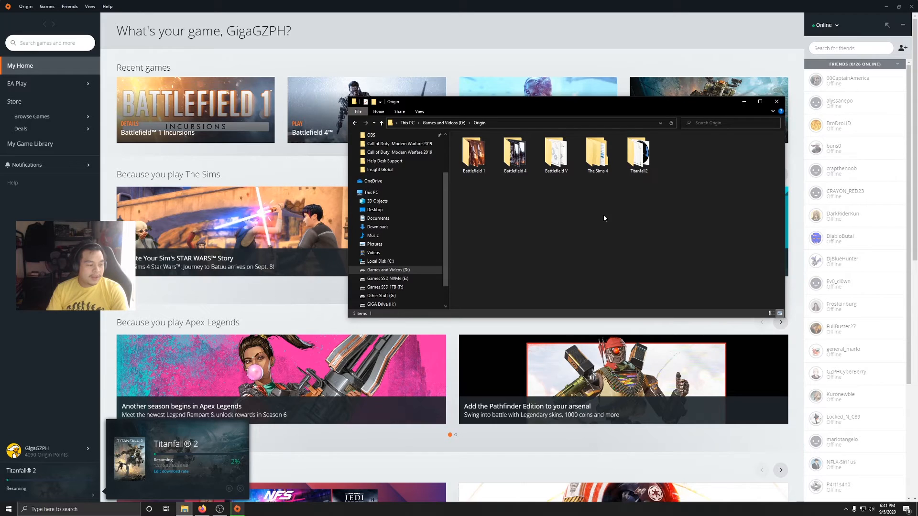
mouse_move(231, 467)
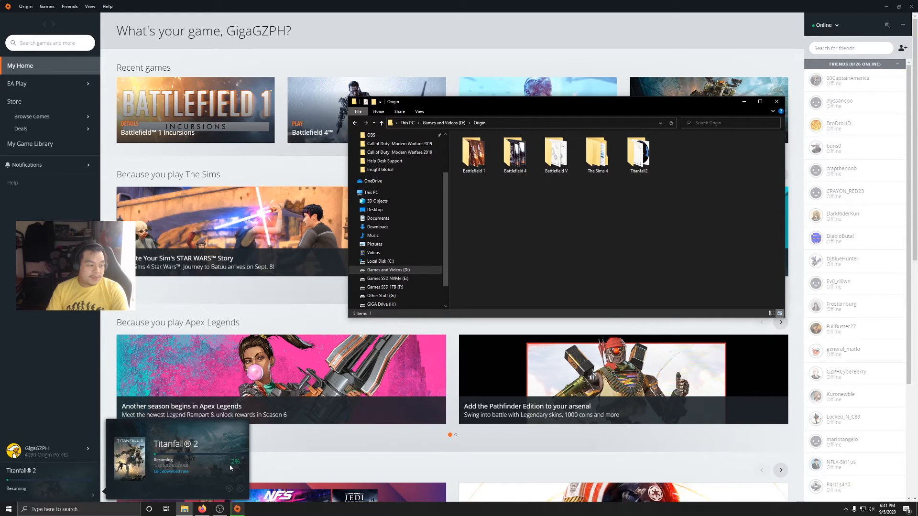
mouse_move(231, 455)
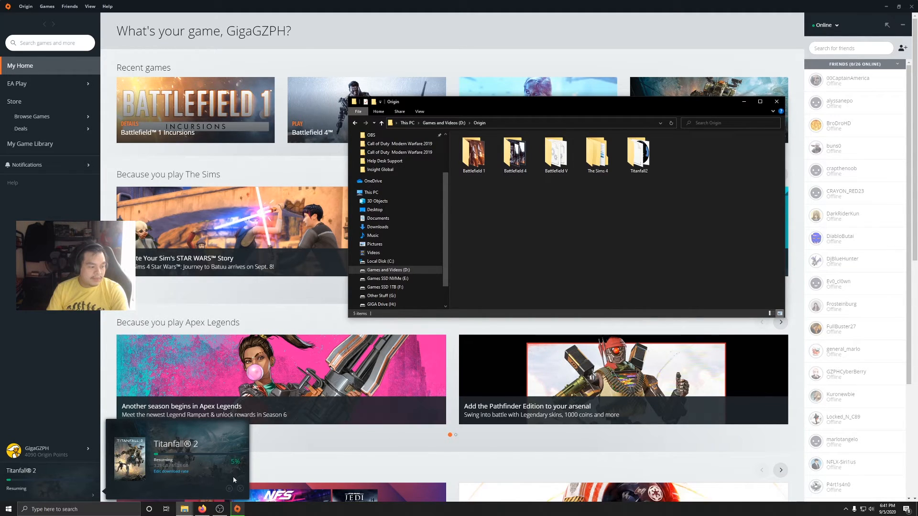
mouse_move(223, 429)
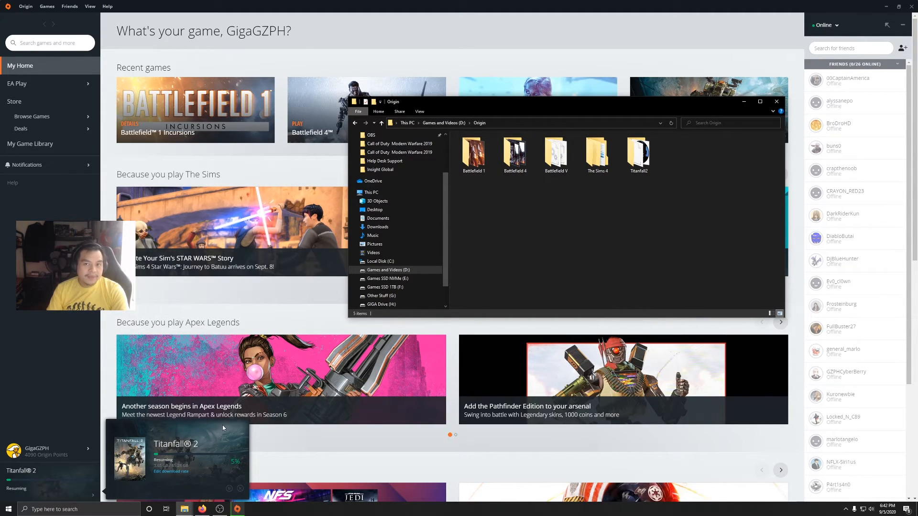
mouse_move(206, 484)
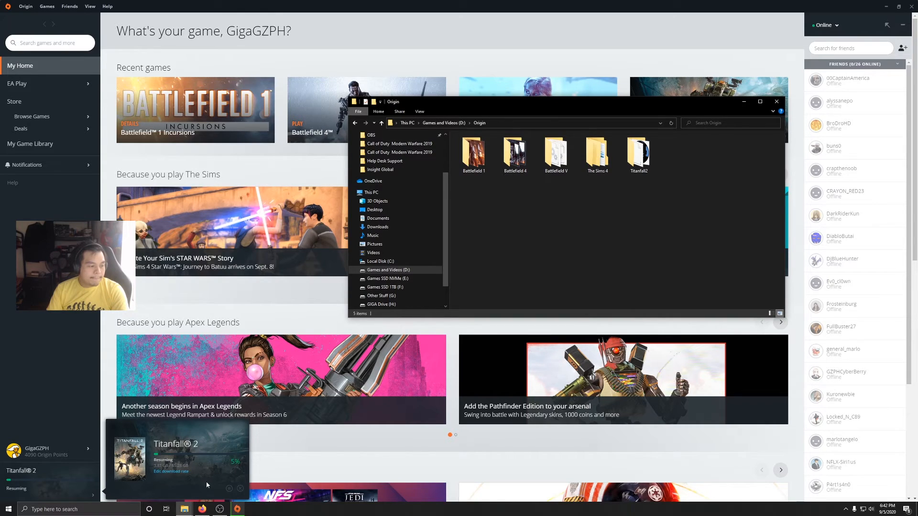
mouse_move(275, 440)
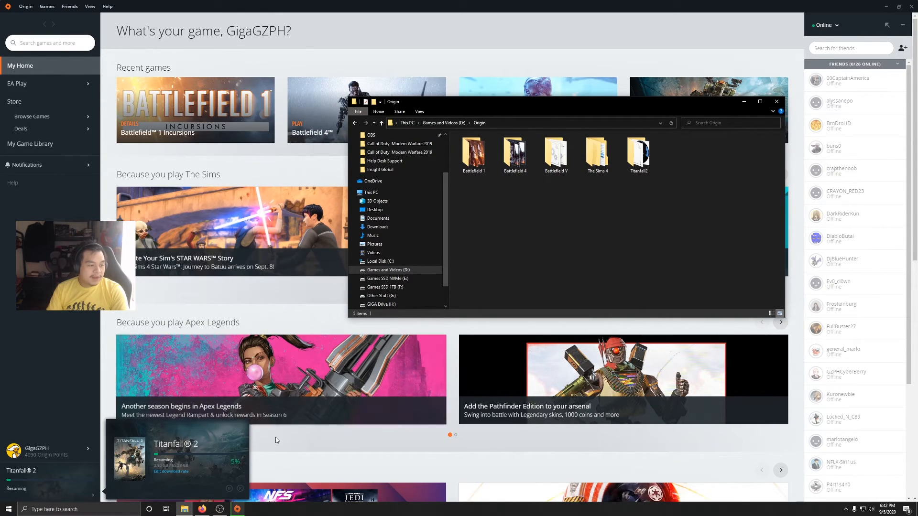
mouse_move(240, 461)
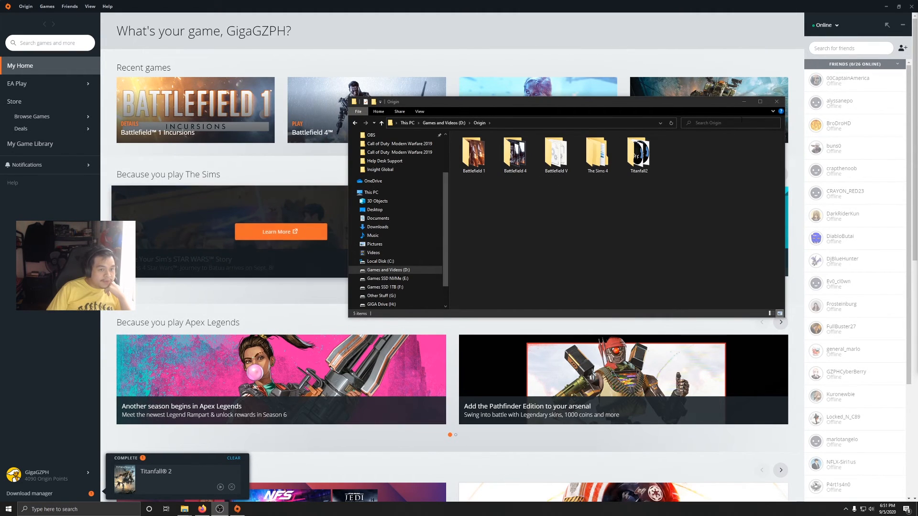
mouse_move(727, 104)
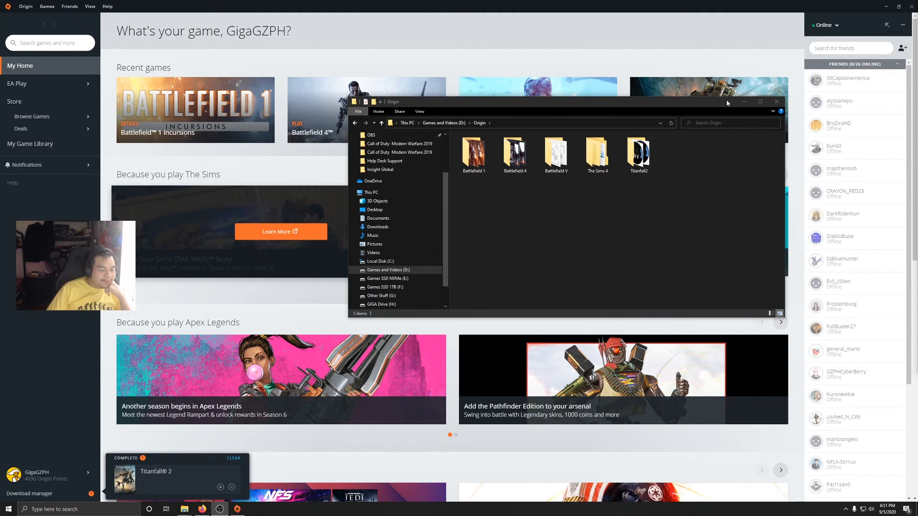